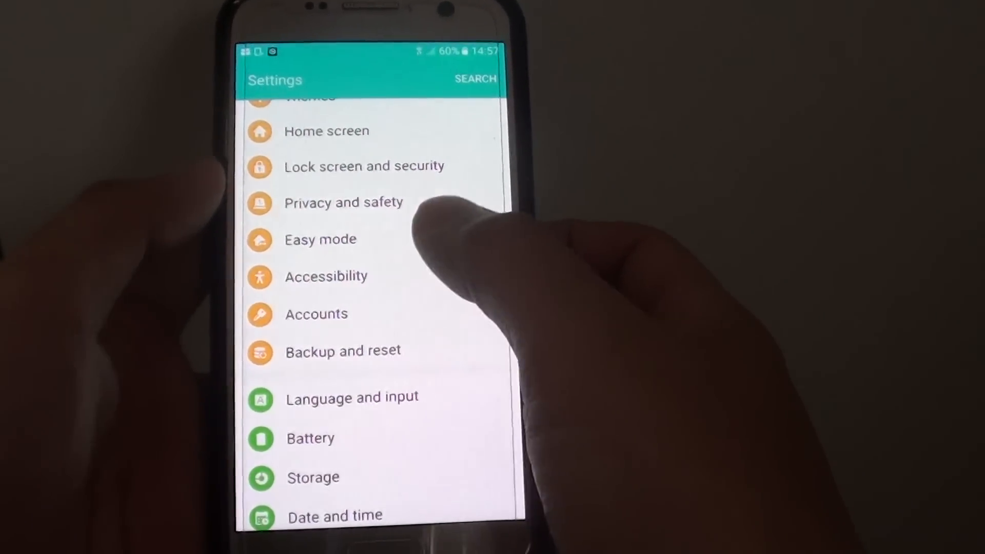
Open the Accounts settings to reach the Disable auto sync option
left_click(316, 314)
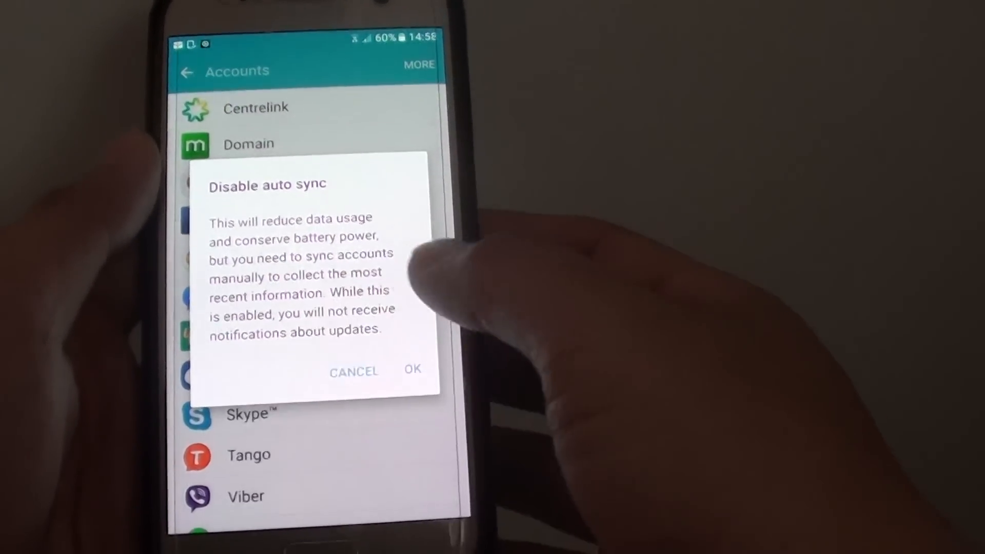
Confirm the Disable auto sync prompt with OK, returning to the Accounts list
left_click(412, 369)
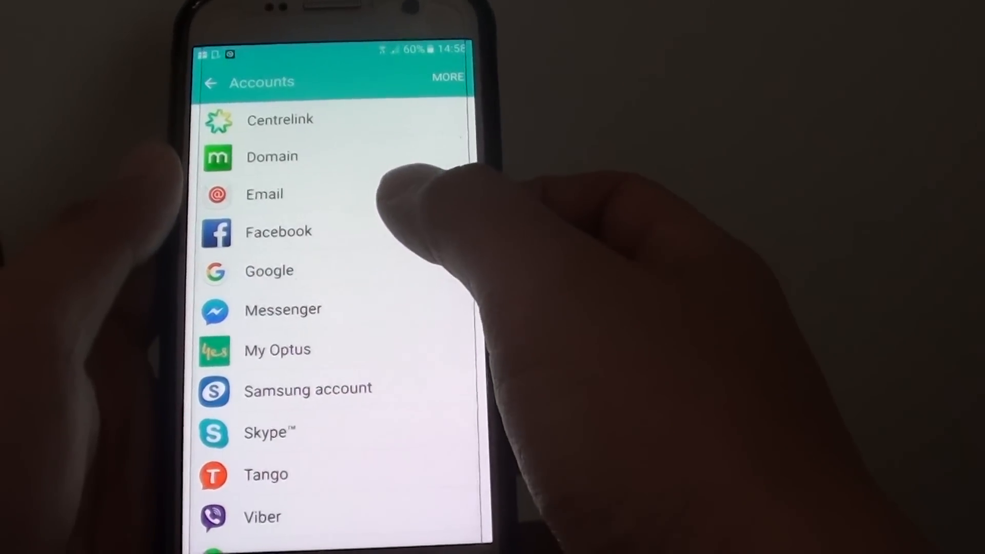
left_click(271, 157)
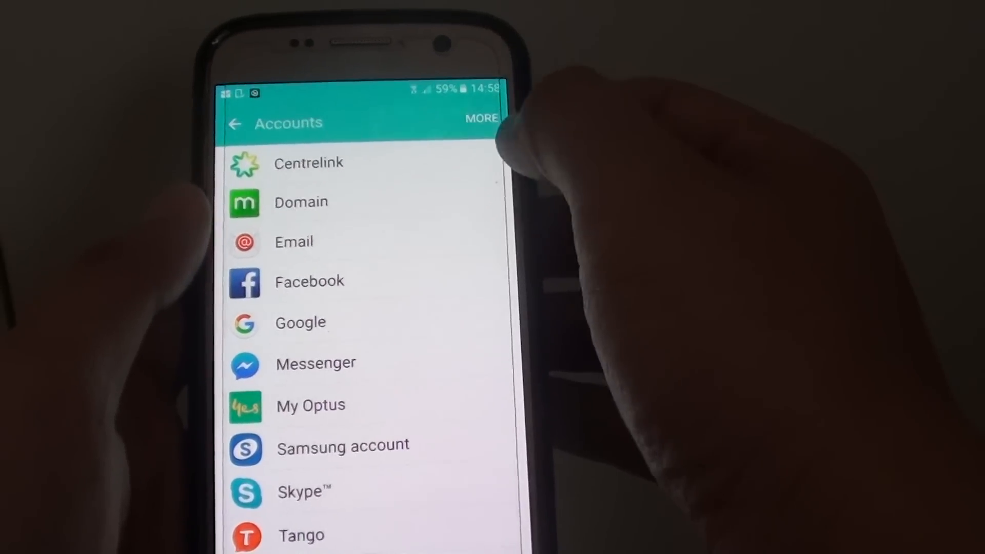
Choose Enable auto sync from the MORE menu and confirm with OK
left_click(482, 118)
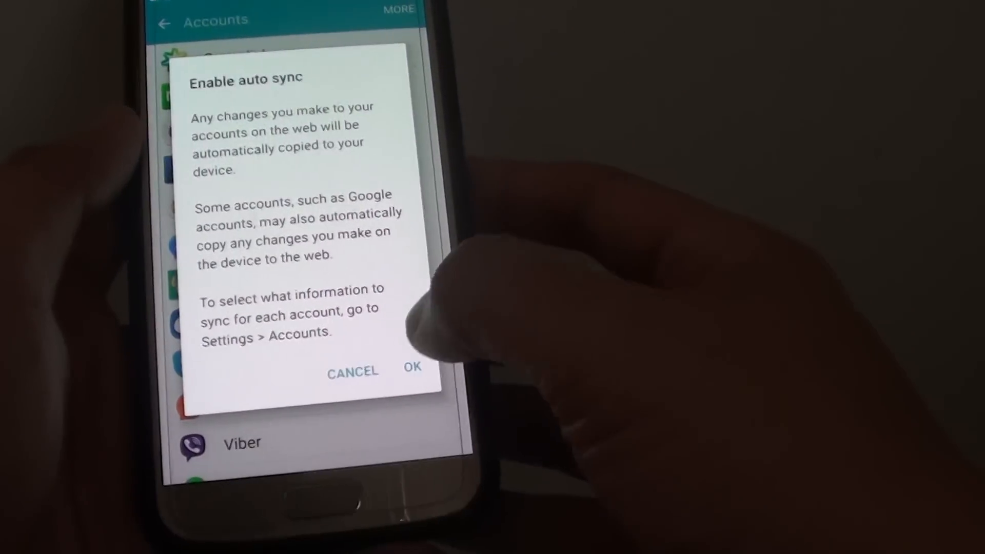
left_click(412, 368)
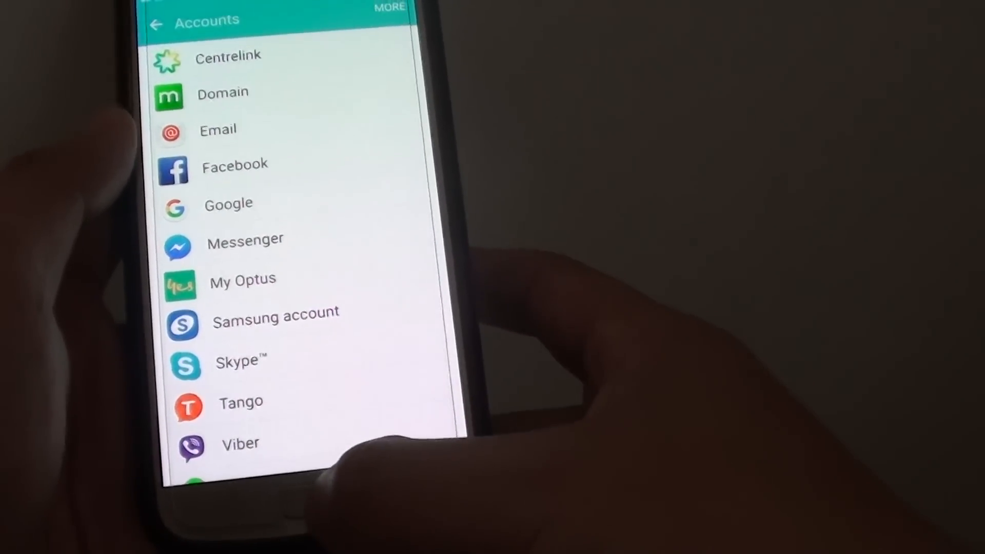